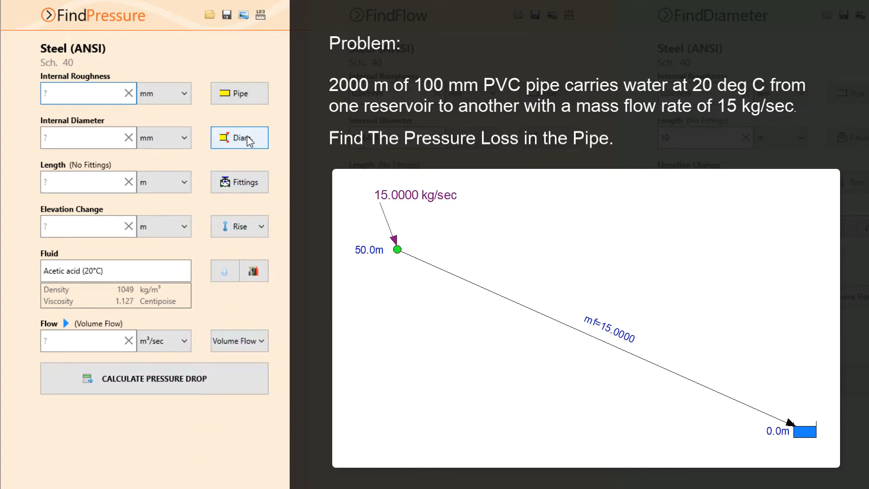
- Choose PVC (ANSI) Sch. 40 from the pipe material list and save it
left_click(239, 92)
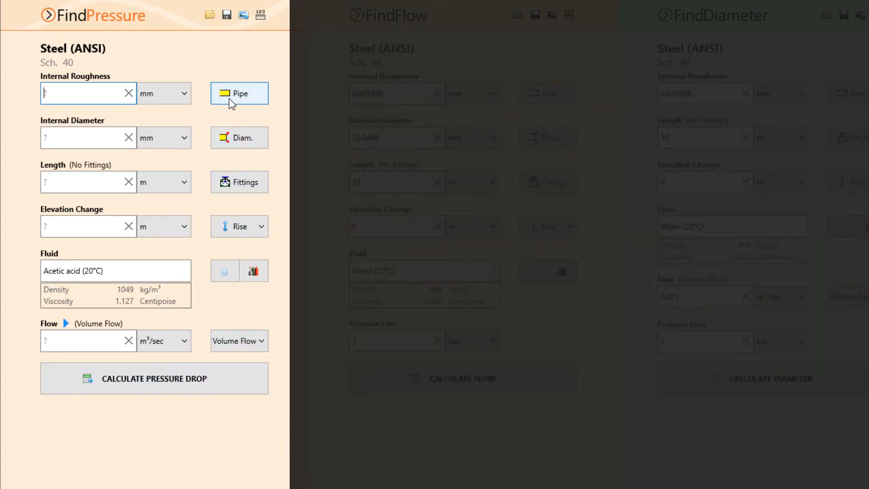
left_click(239, 92)
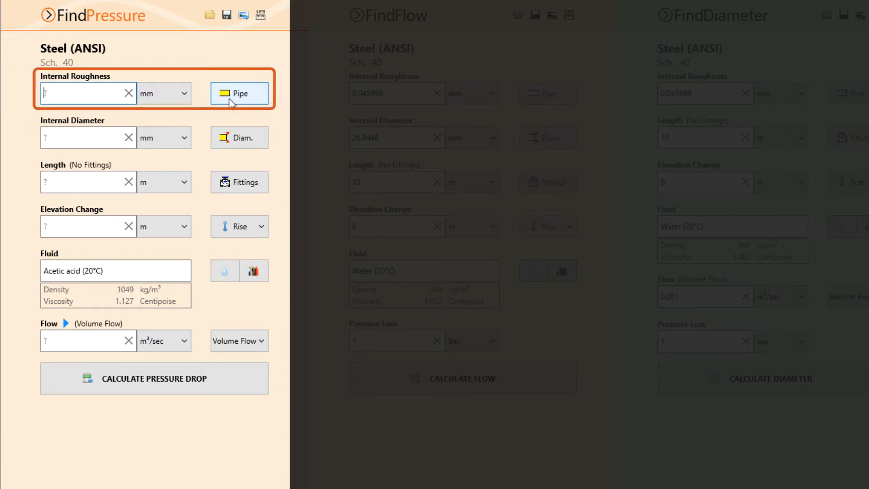
left_click(86, 93)
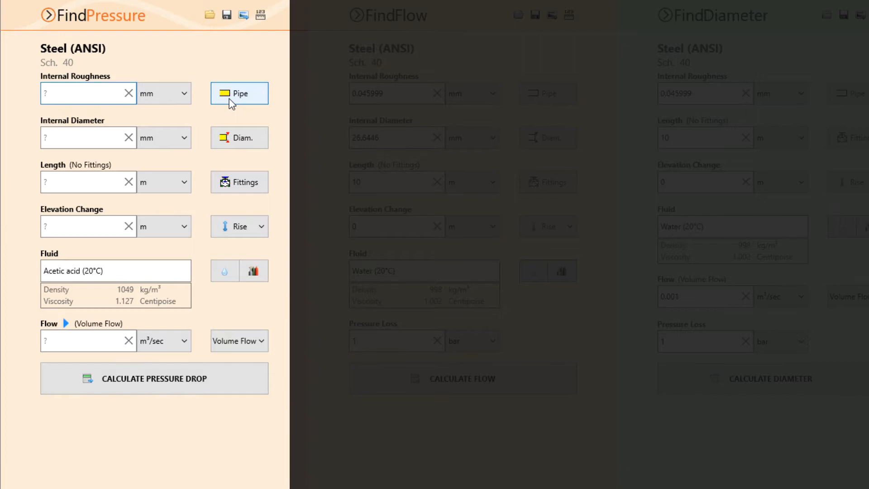
mouse_move(239, 93)
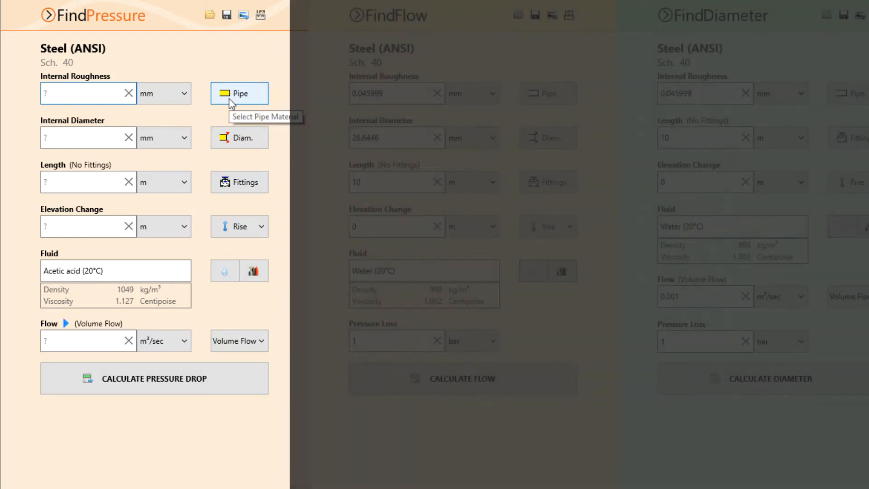
left_click(239, 92)
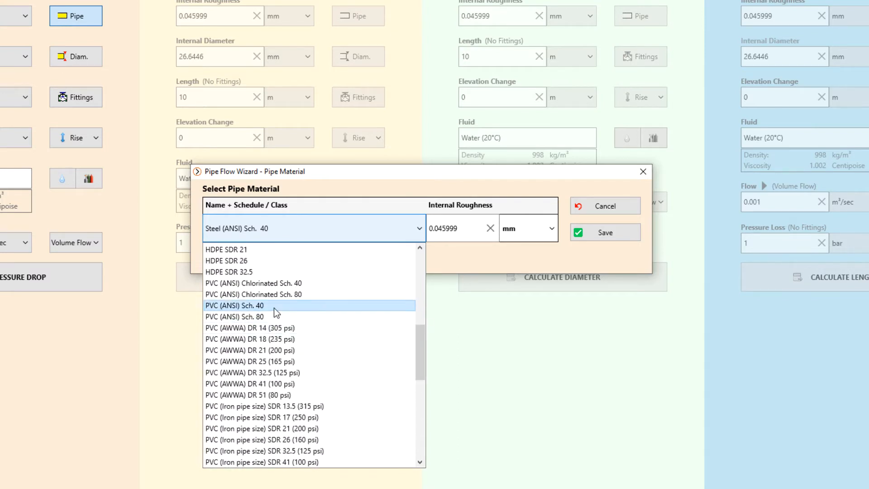
left_click(234, 305)
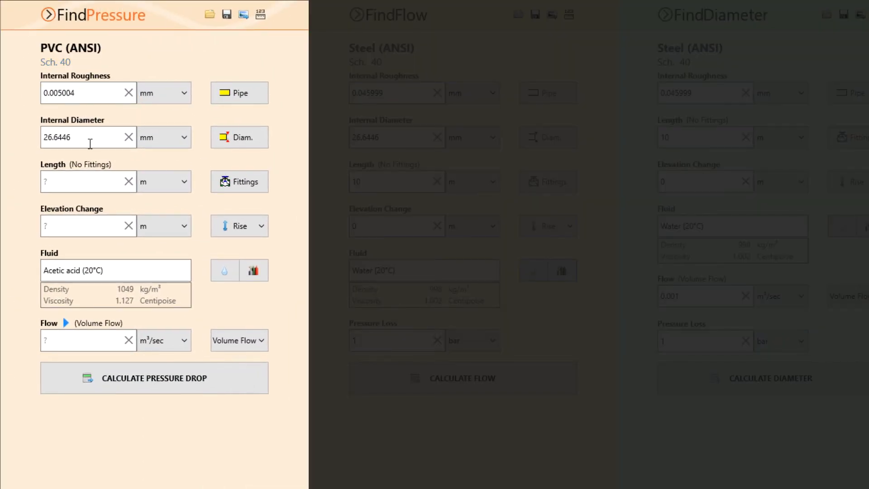
- Enter internal diameter 100 mm, length 2000 m and an elevation fall of 50 m
type("100")
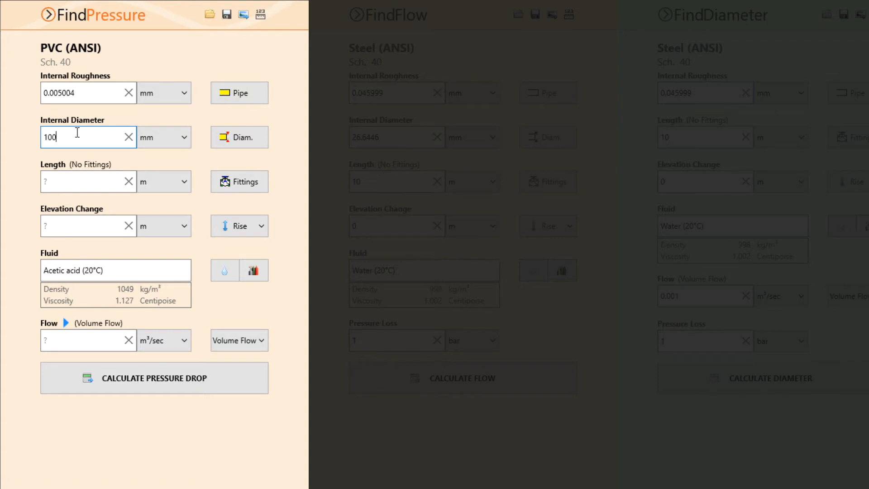
mouse_move(91, 182)
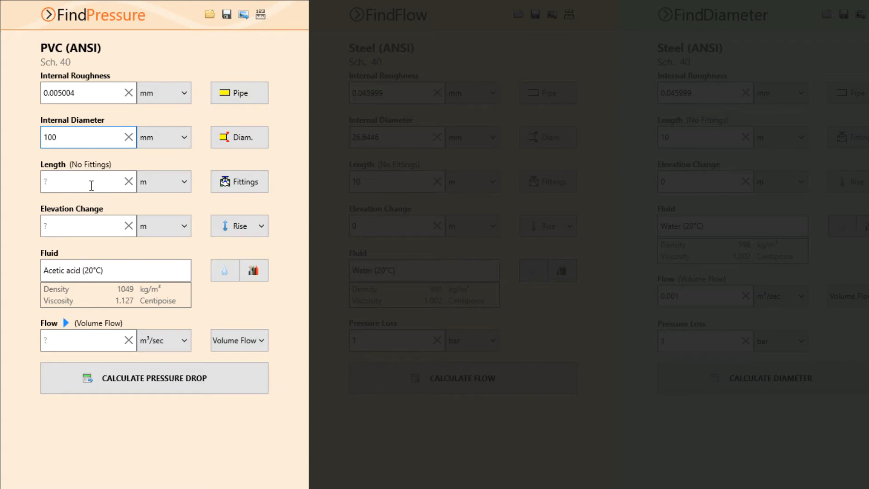
type("2000")
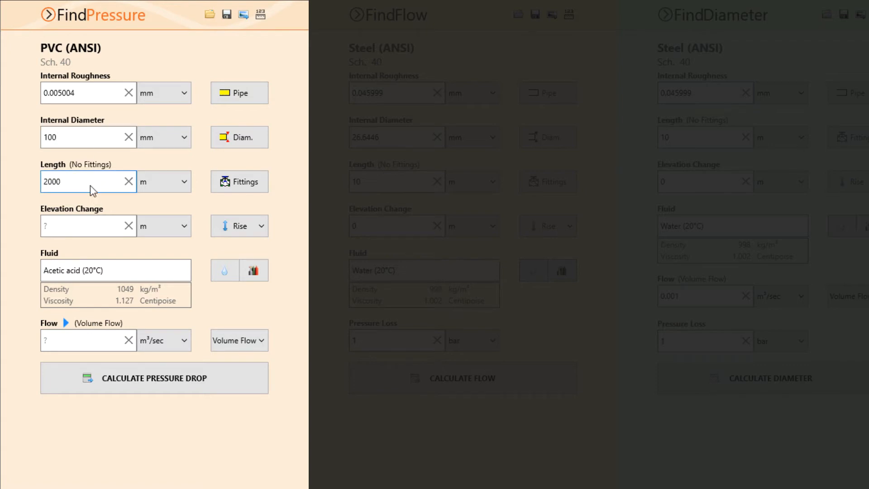
mouse_move(239, 225)
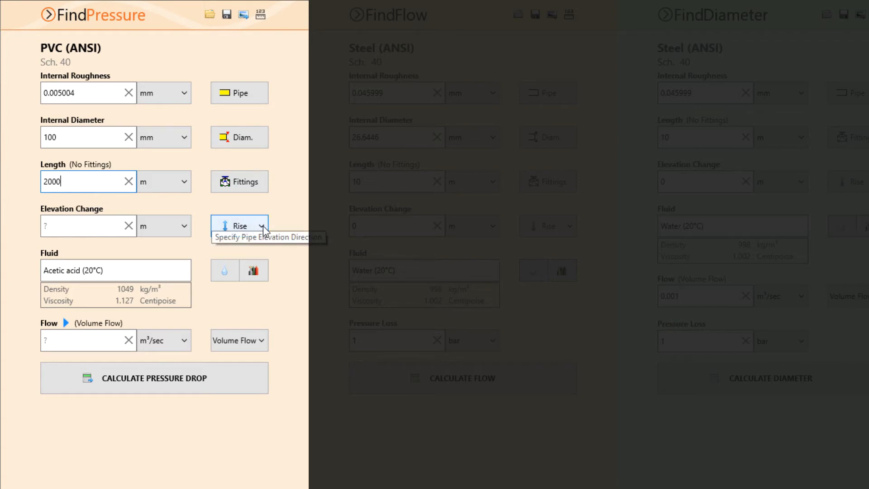
left_click(238, 225)
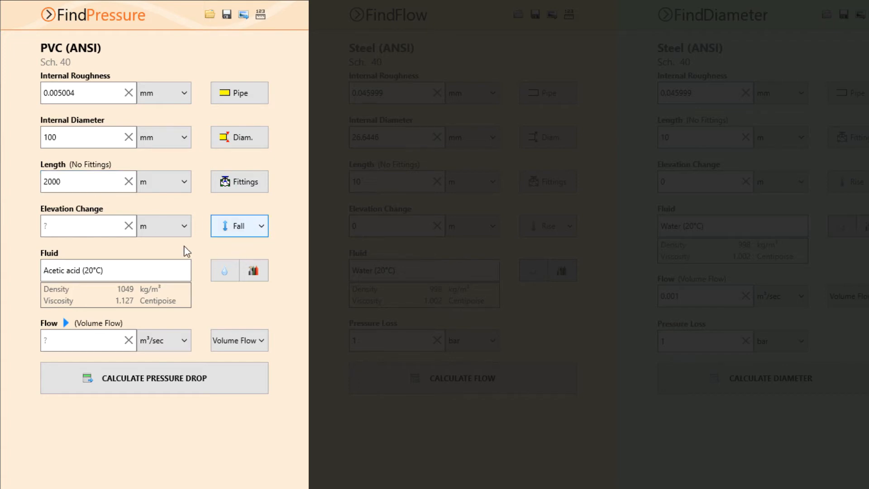
type("5")
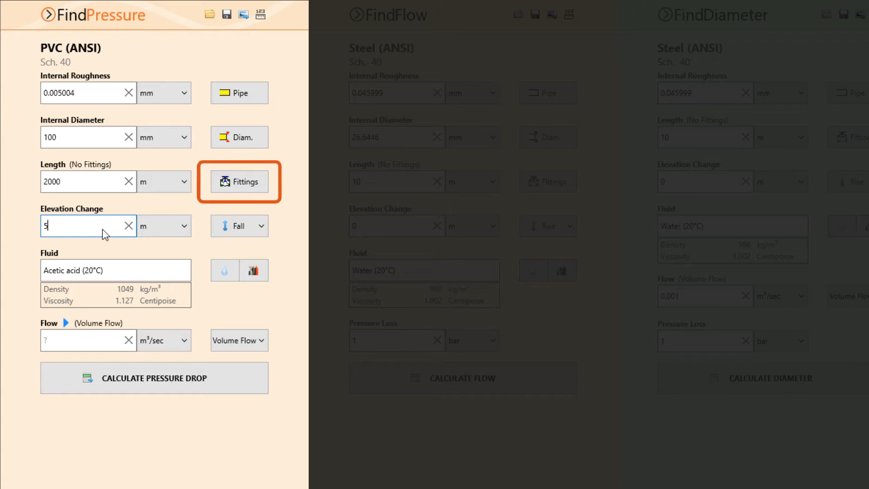
type("0")
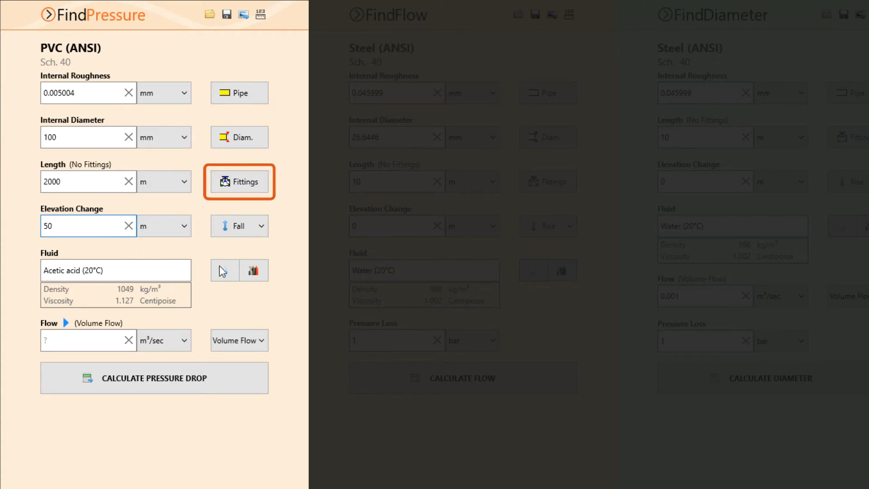
- Select Water at 20 °C (998 kg/m³, 1.002 cP) from the fluid database
left_click(253, 271)
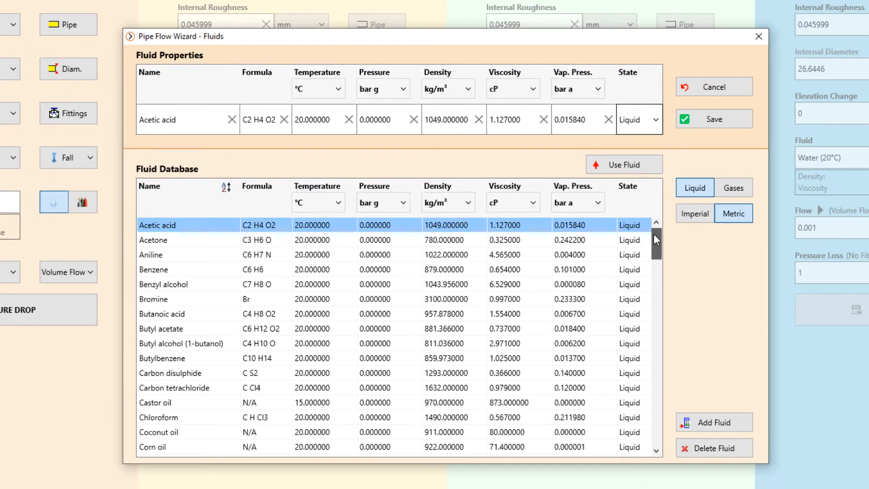
scroll("down", 3)
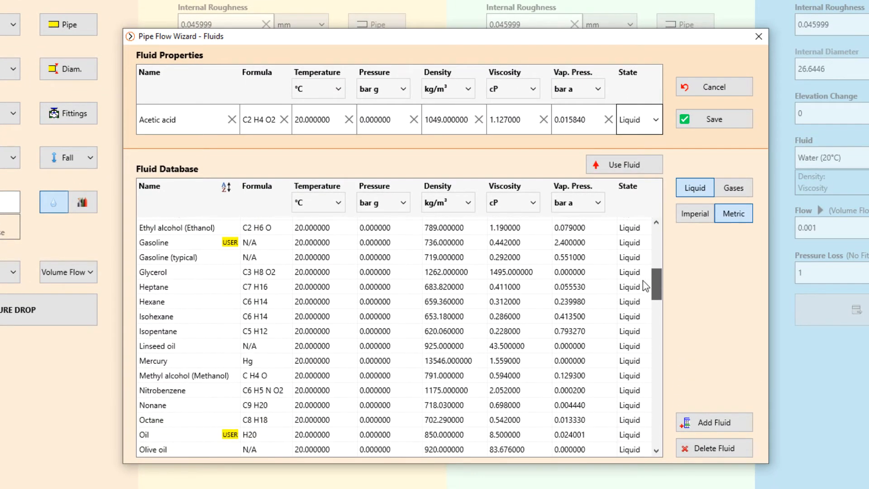
scroll("down", 3)
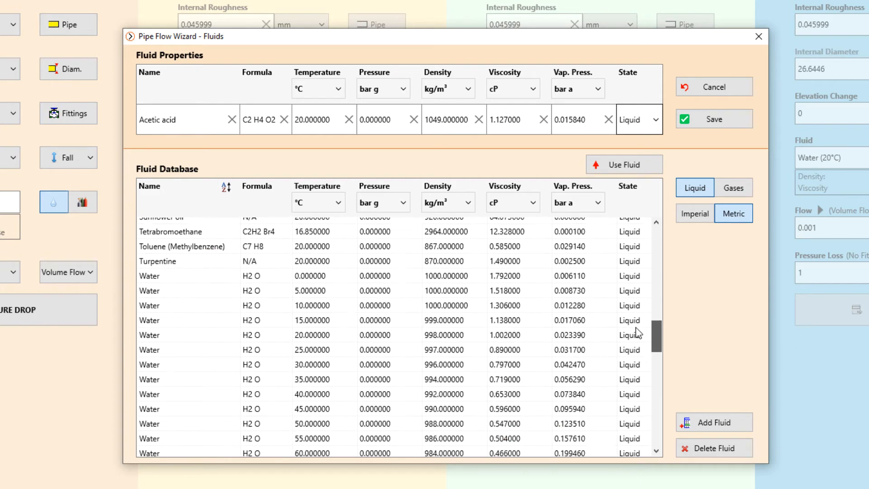
scroll("down", 3)
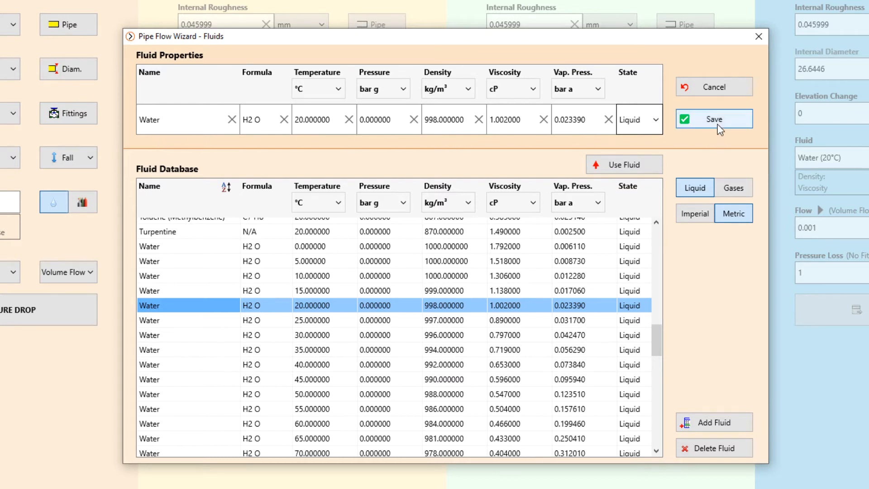
left_click(714, 118)
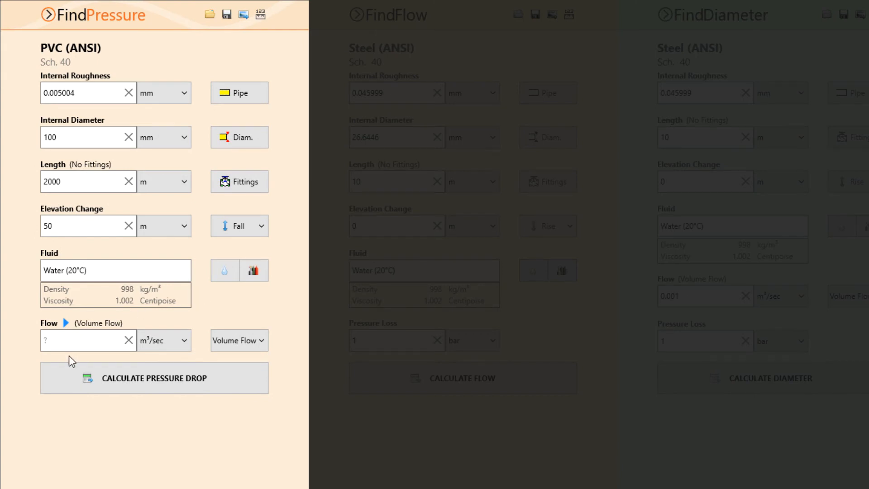
- Switch the flow input to mass flow and enter 15 kg/sec
left_click(238, 340)
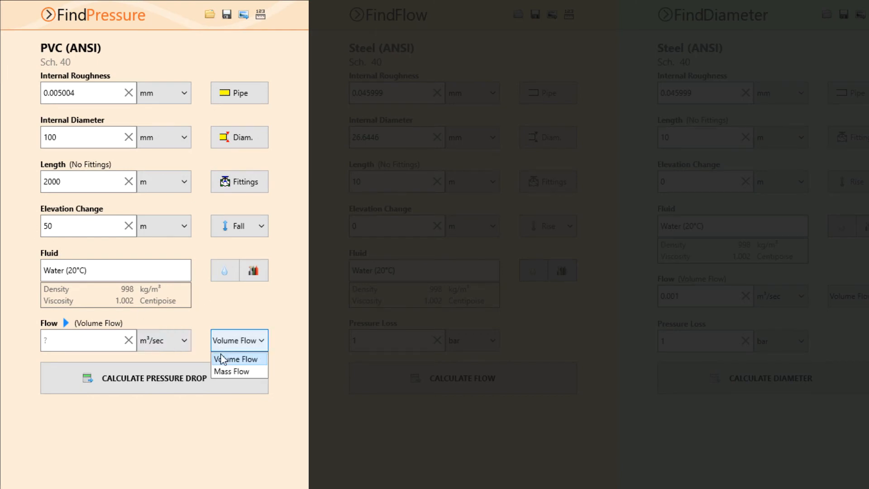
left_click(232, 371)
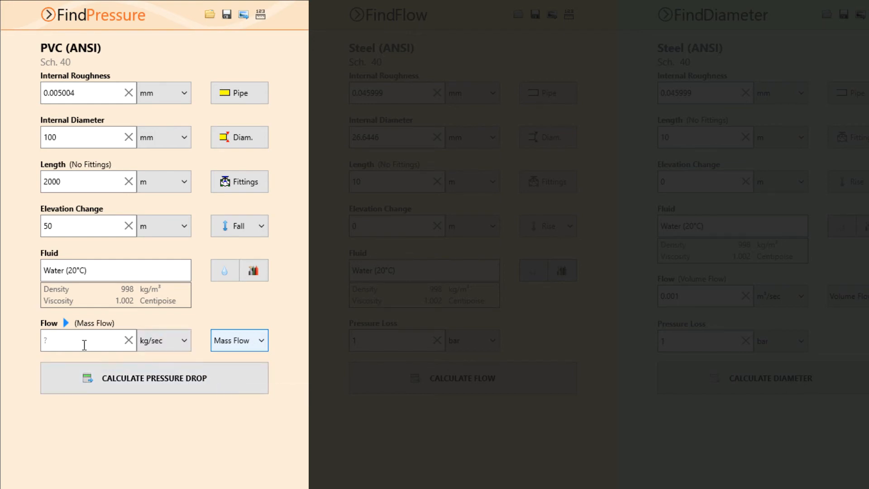
type("15")
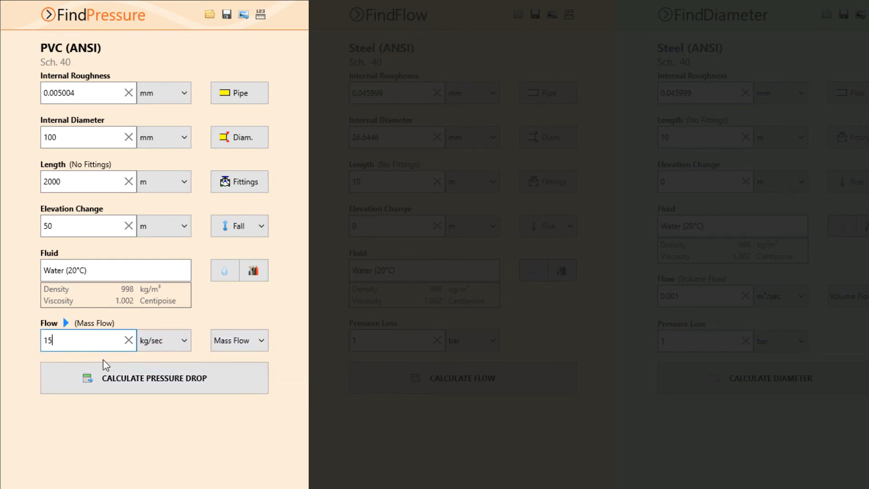
- Calculate the pressure drop (1.019987 bar) and expand the material, fluid and mass-flow result details
left_click(153, 378)
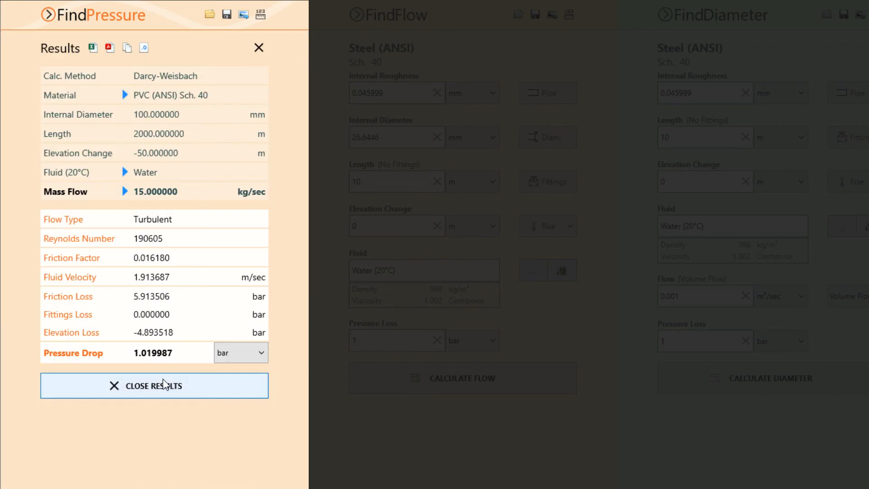
mouse_move(298, 137)
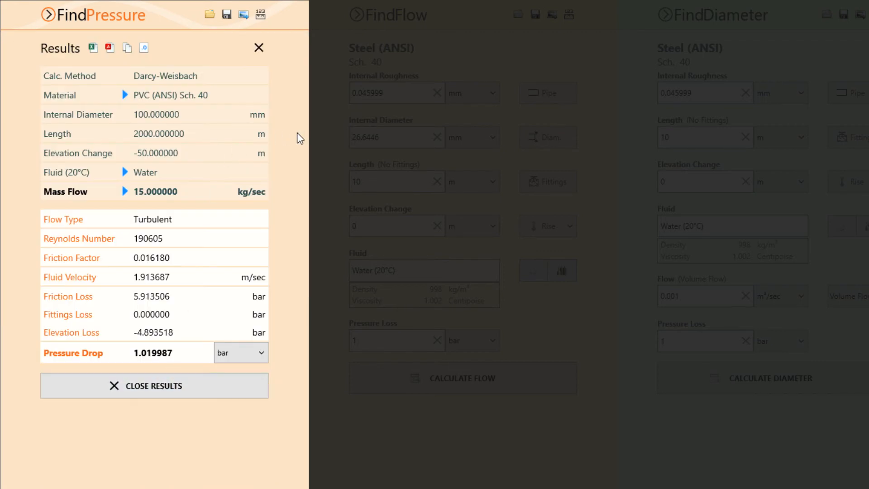
mouse_move(145, 98)
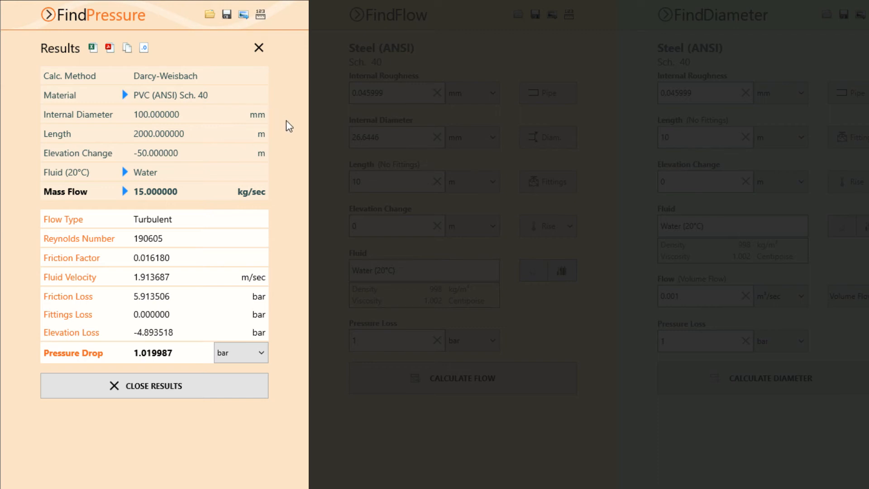
left_click(126, 95)
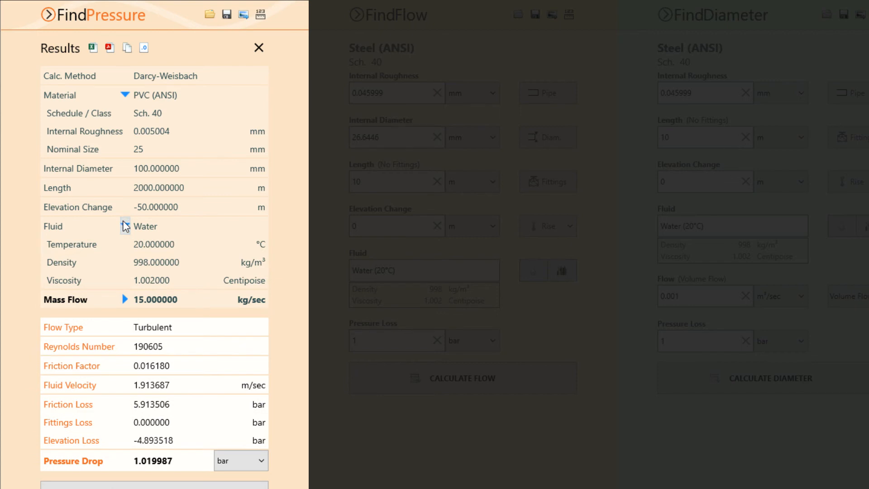
left_click(124, 299)
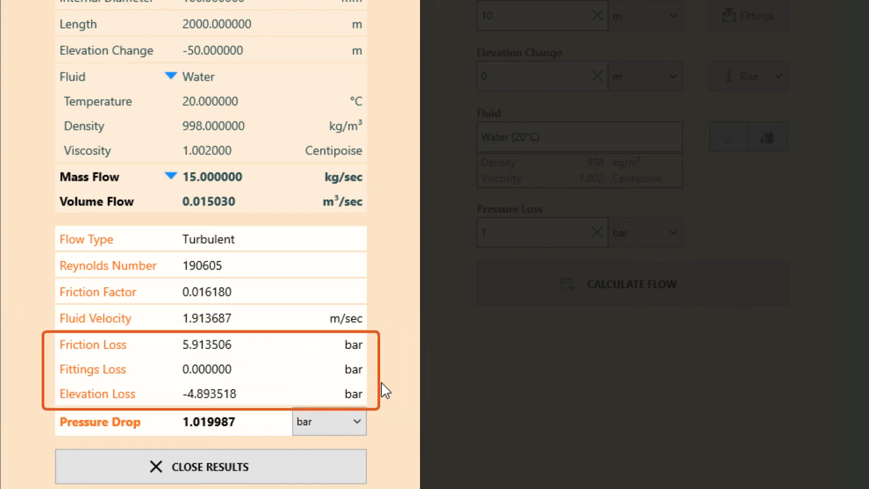
double_click(93, 344)
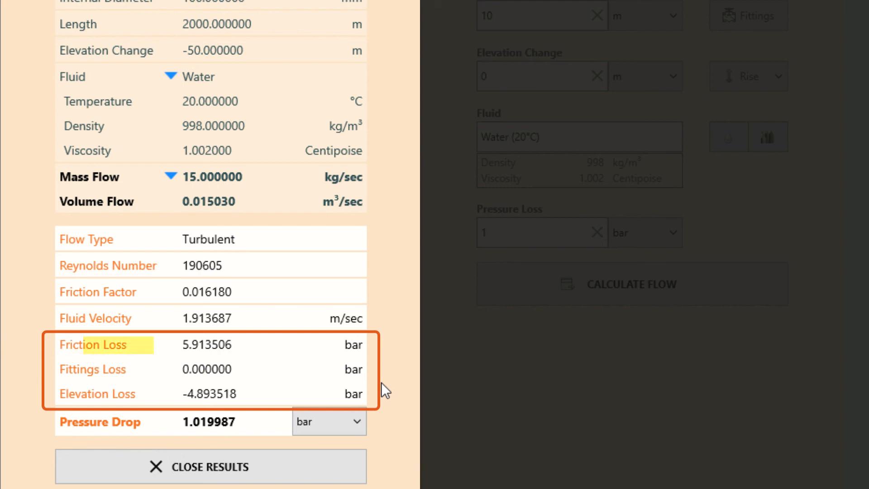